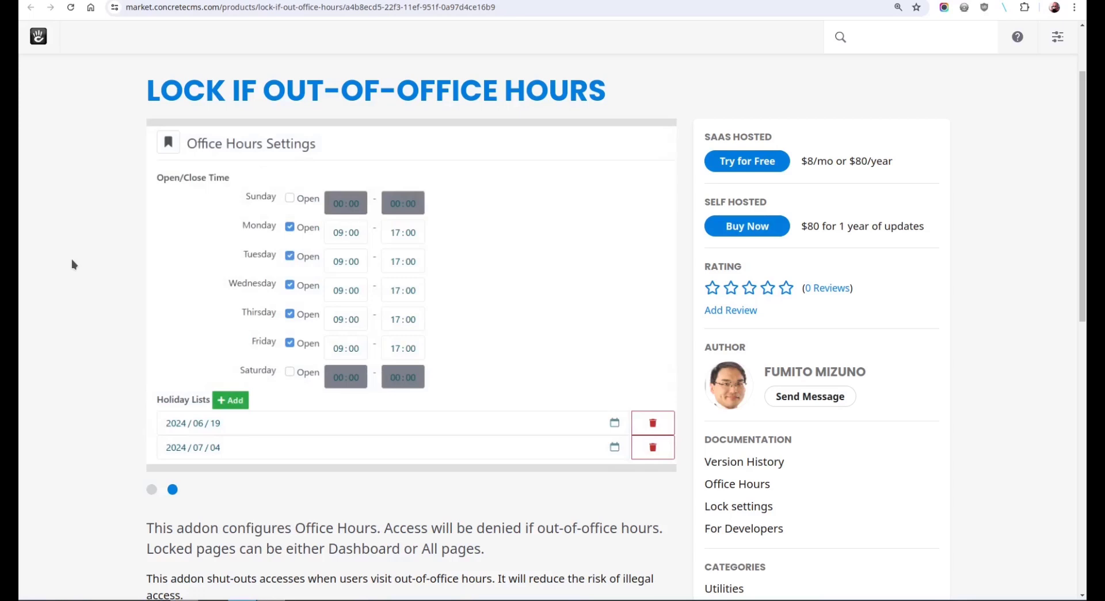
Step: Rotate the avocado in the 3D Model Viewer demo to show another side
click(151, 489)
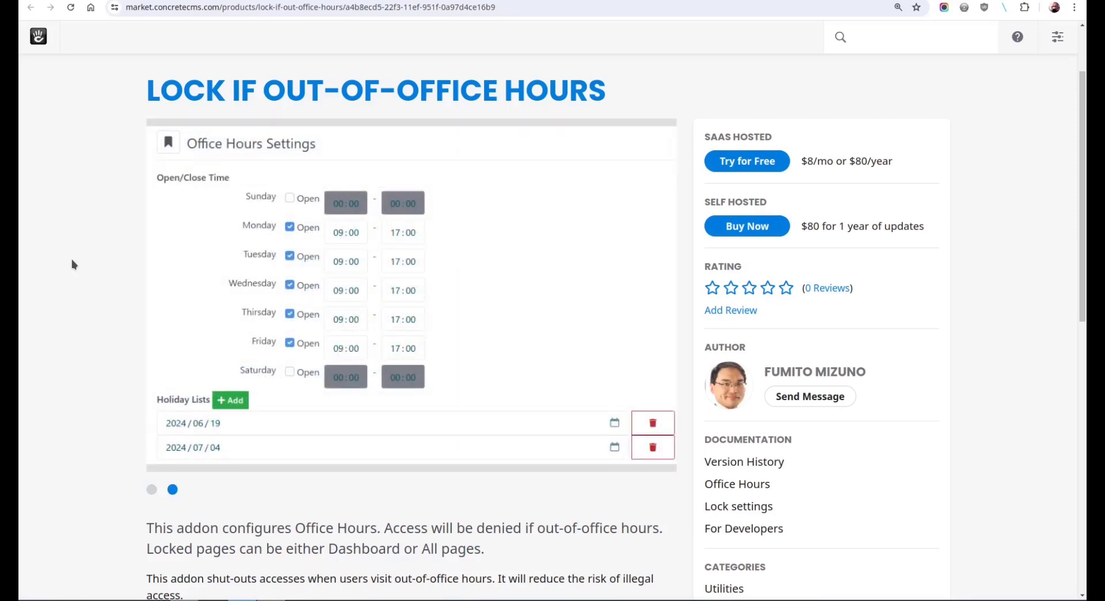
click(151, 489)
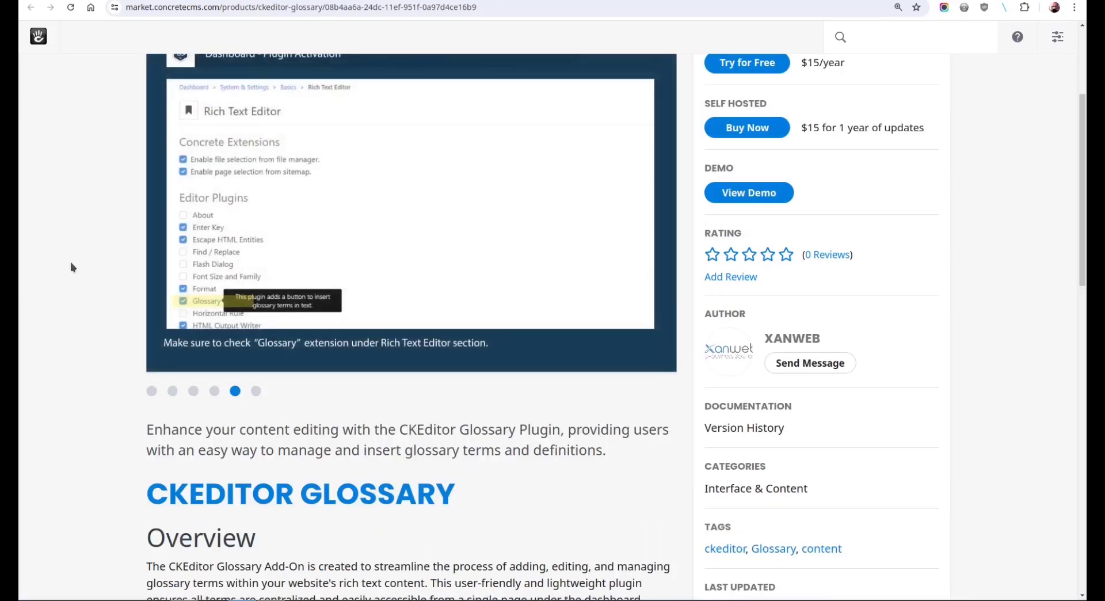
click(256, 392)
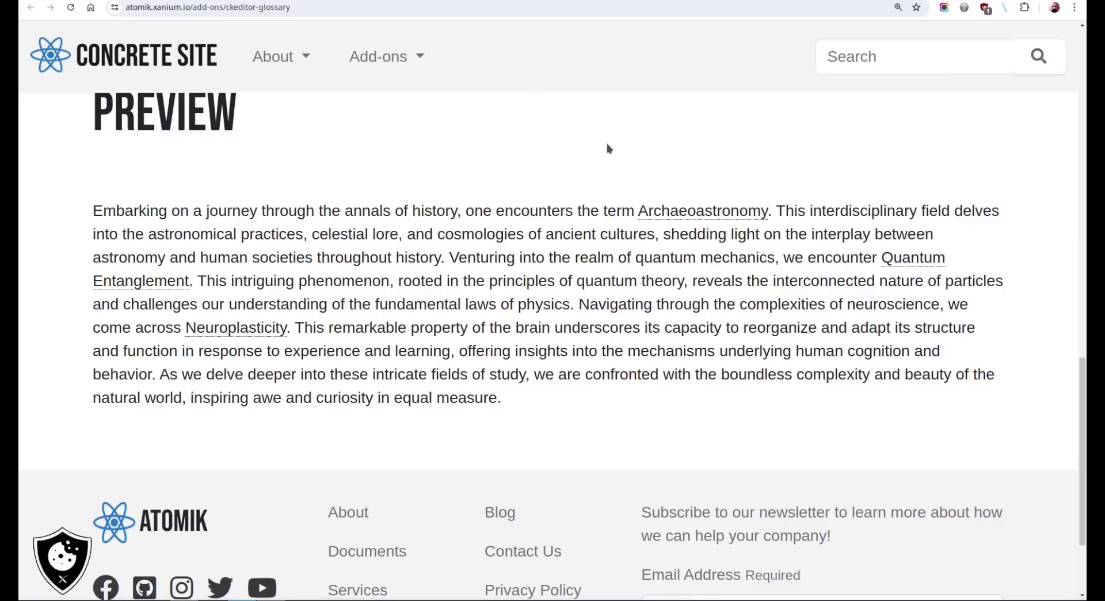
mouse_move(702, 212)
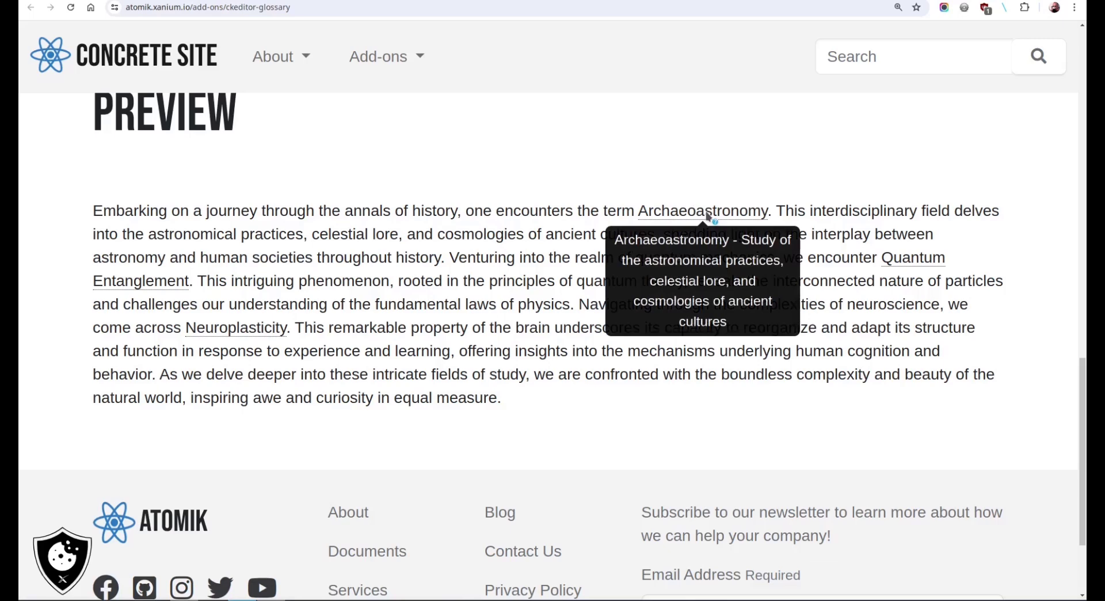
mouse_move(909, 262)
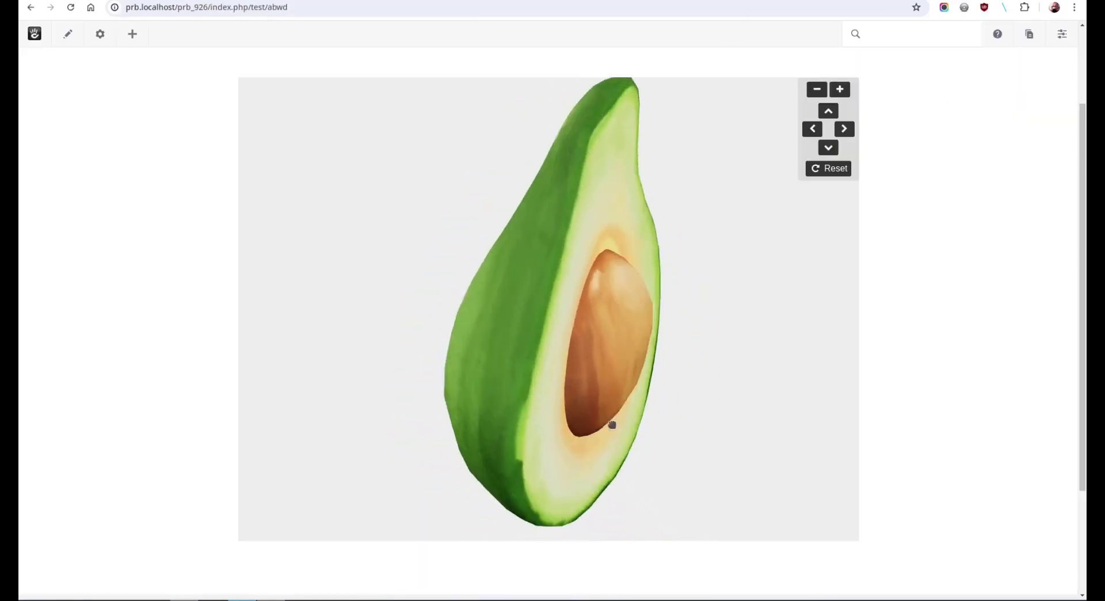
drag(611, 424, 513, 268)
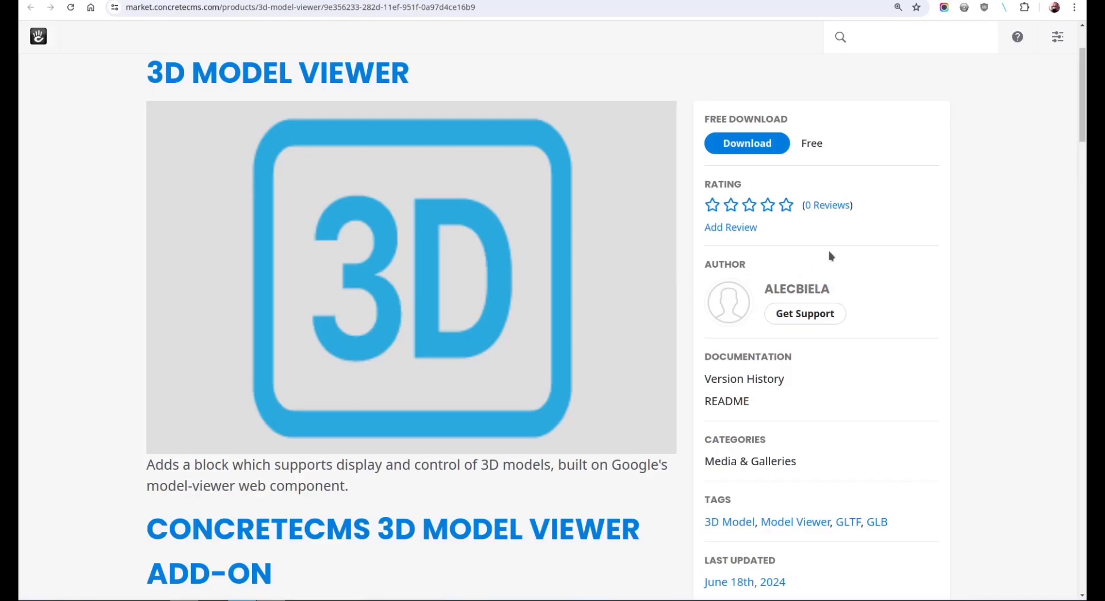
mouse_move(876, 190)
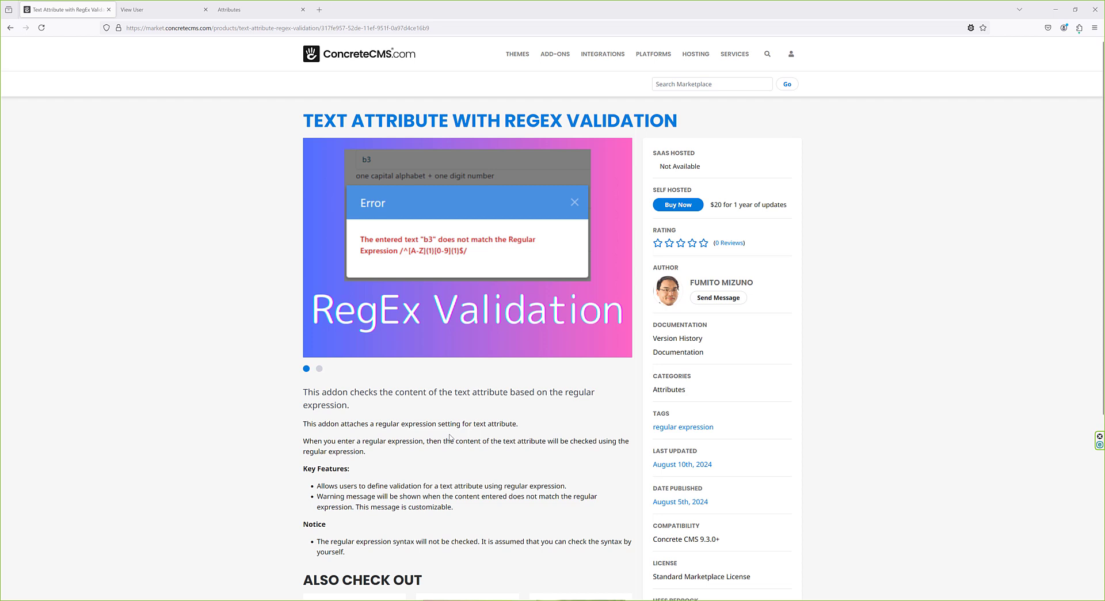
mouse_move(449, 436)
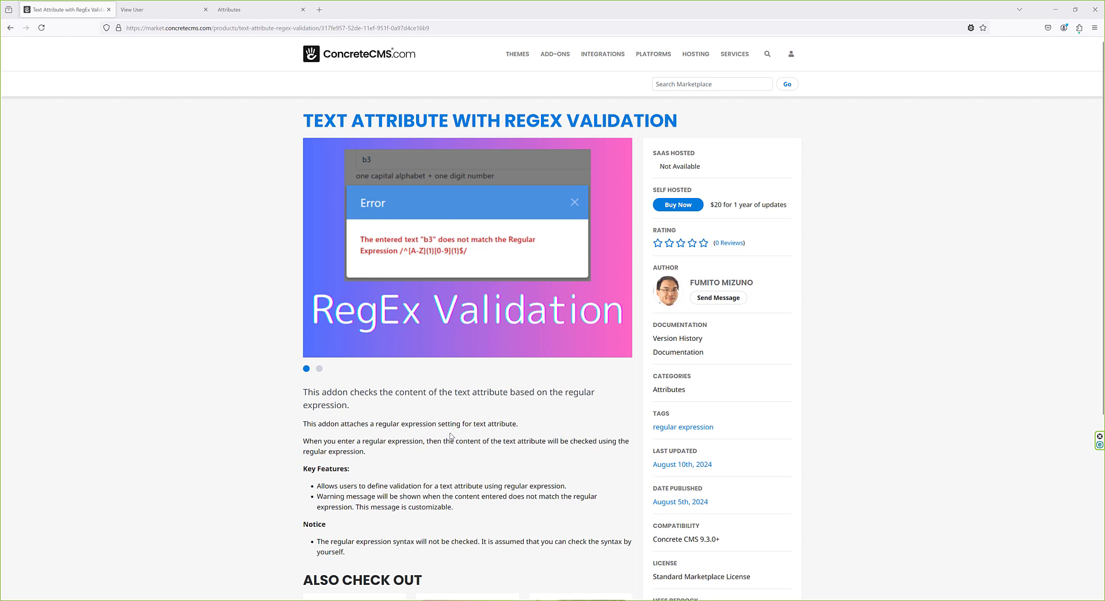
Step: Show the second gallery screenshot of Text Attribute with RegEx Validation, its text options settings
click(320, 368)
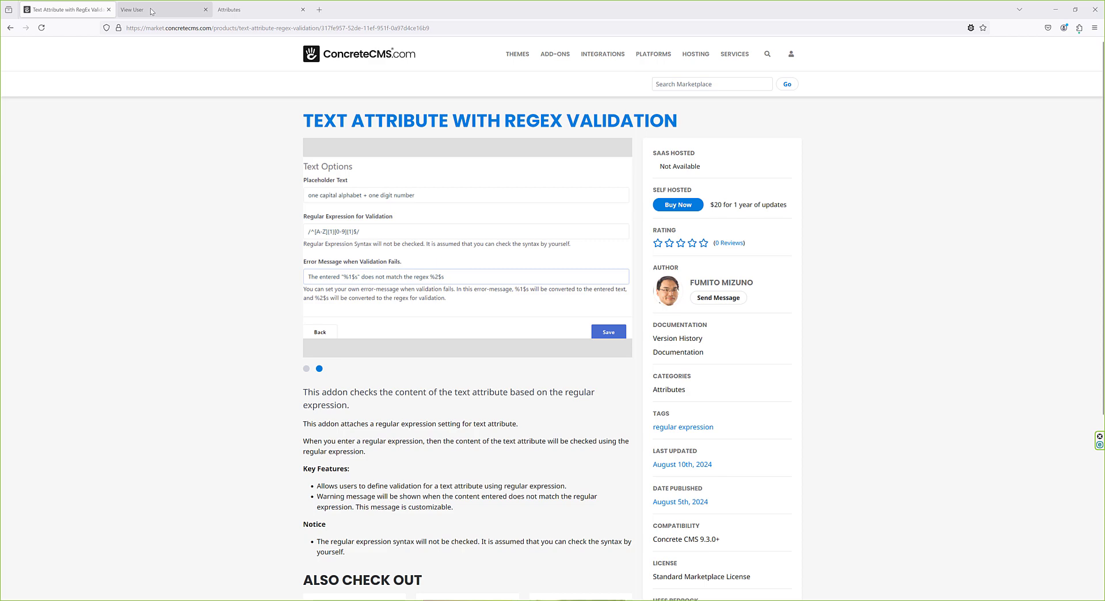
Step: Review the Text With regex attribute's editor message and validation error message fields
click(249, 10)
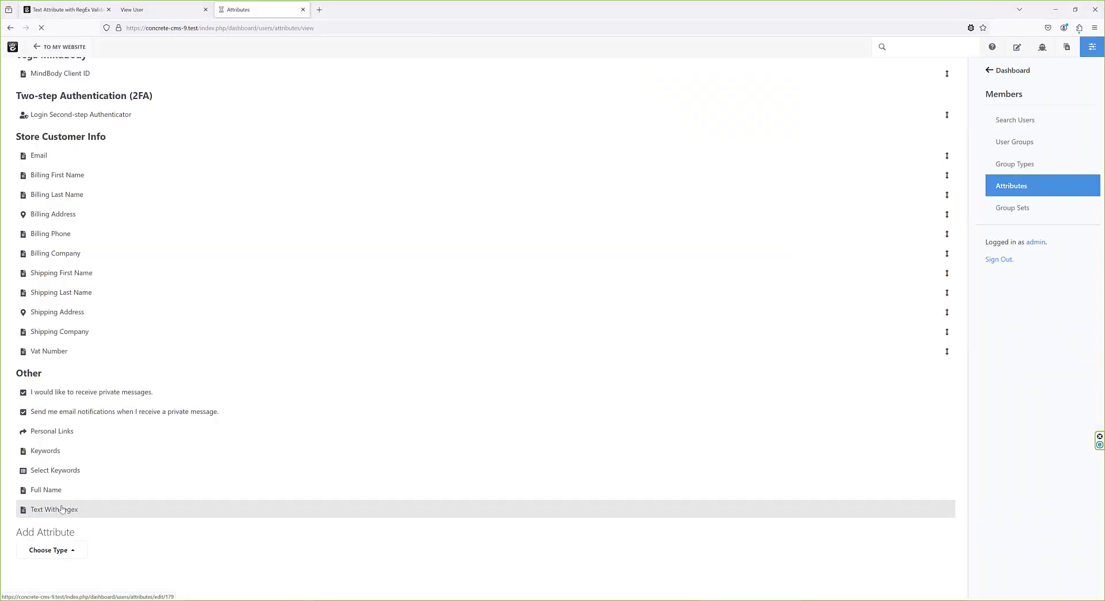
click(55, 509)
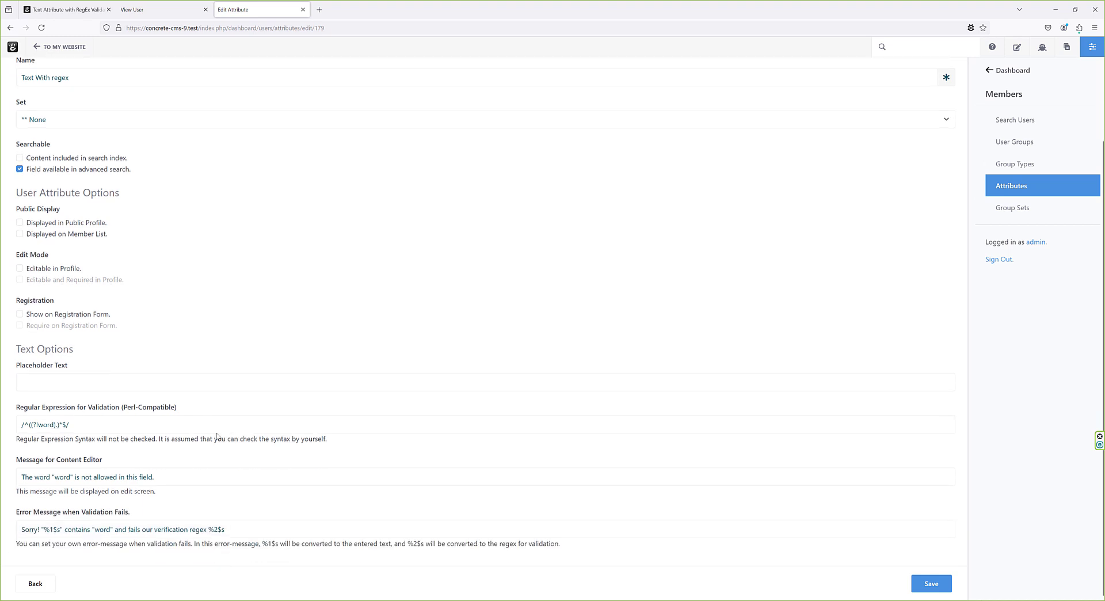
triple_click(43, 424)
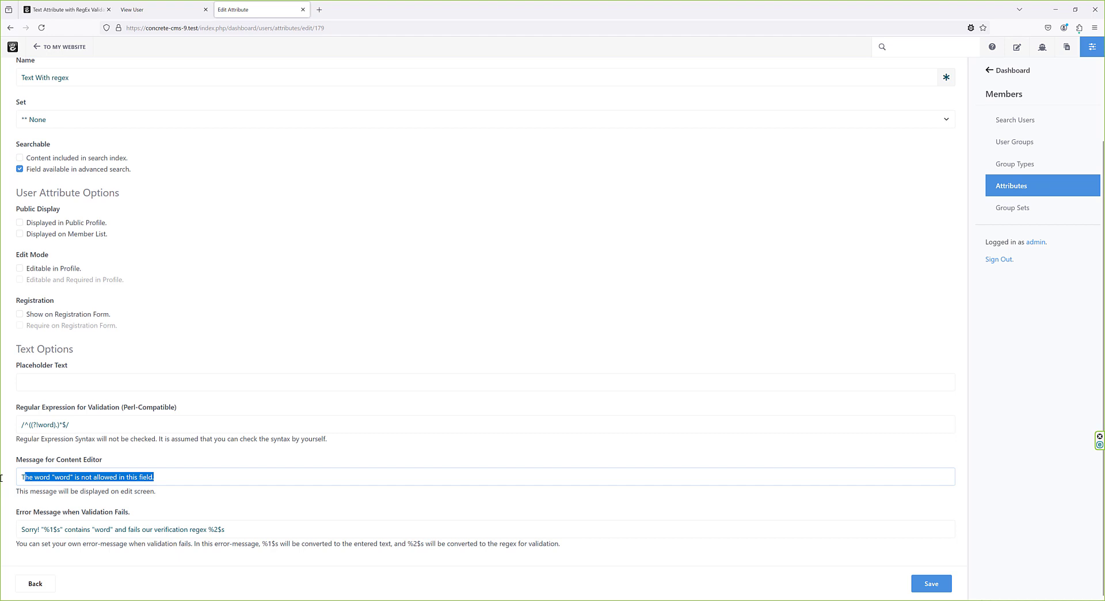
click(198, 529)
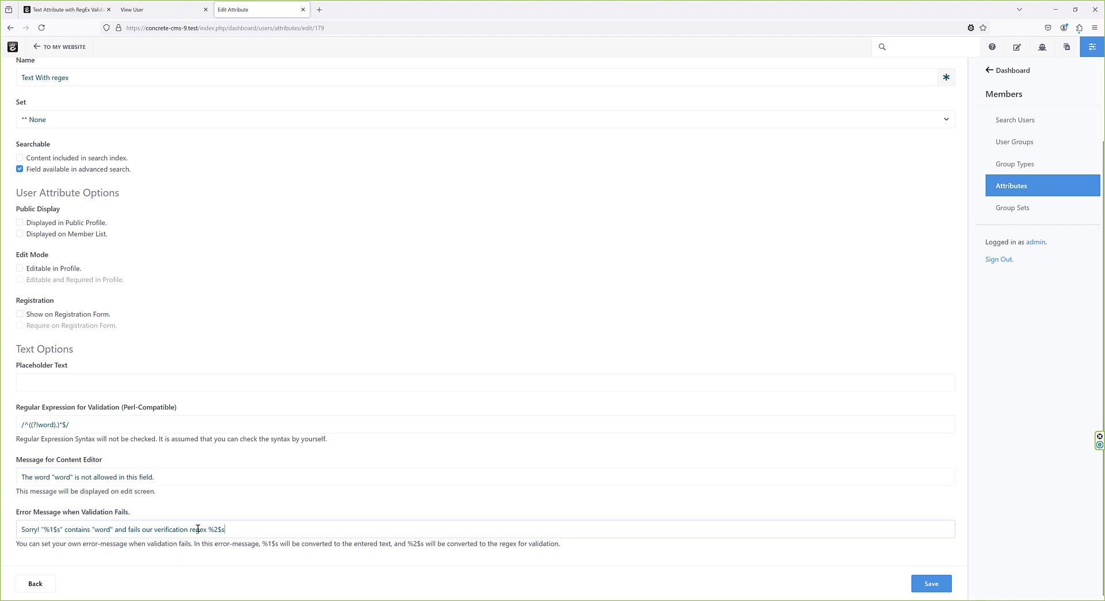
triple_click(115, 528)
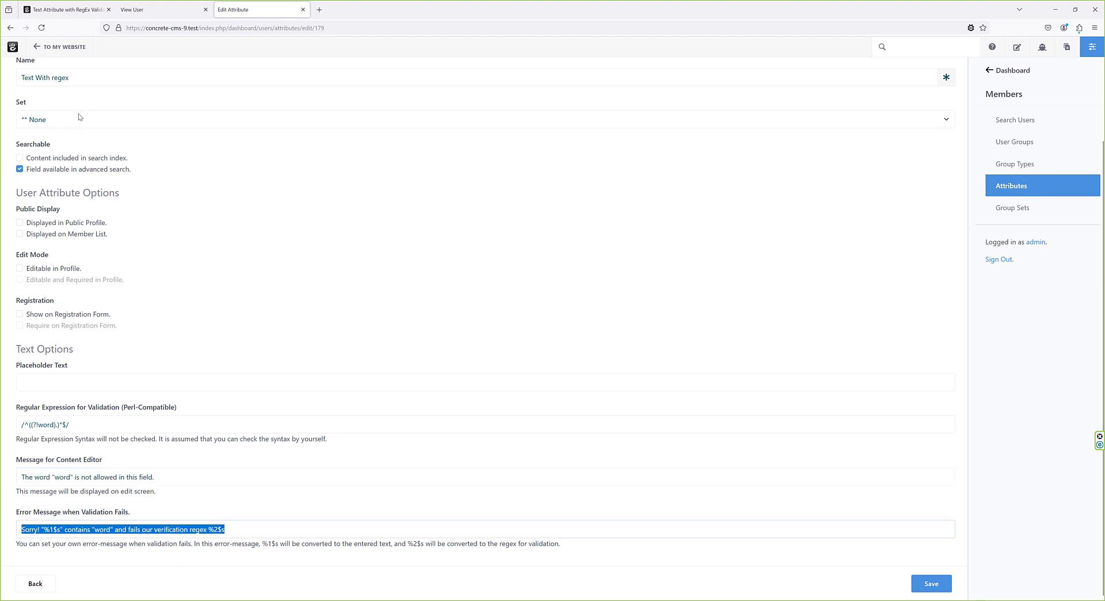
click(141, 9)
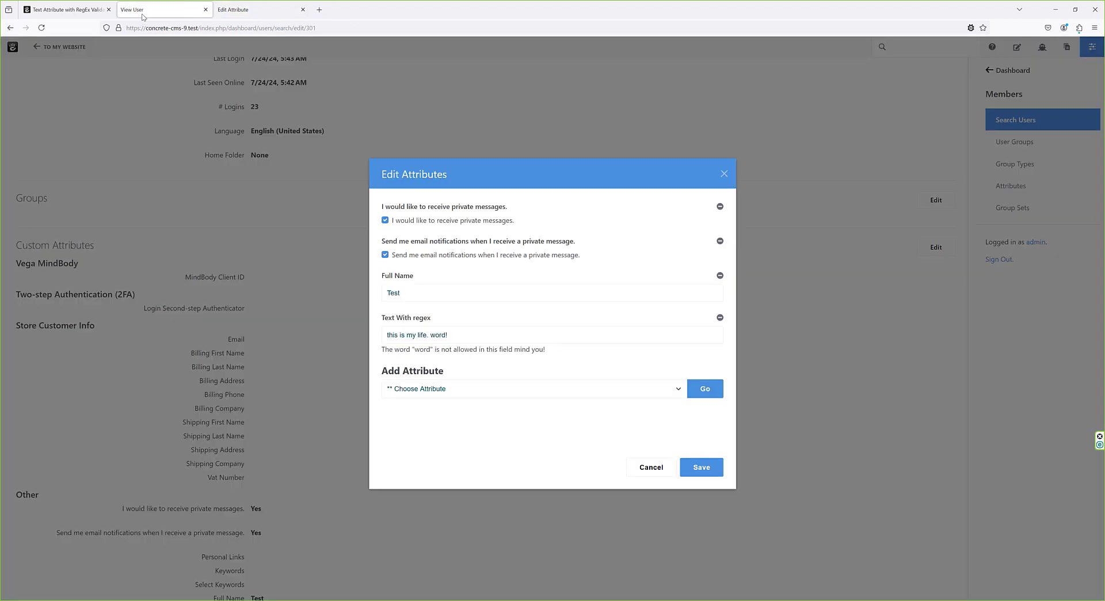
Step: Save the user's value 'this is my life. word!' to trigger the regex error
click(460, 335)
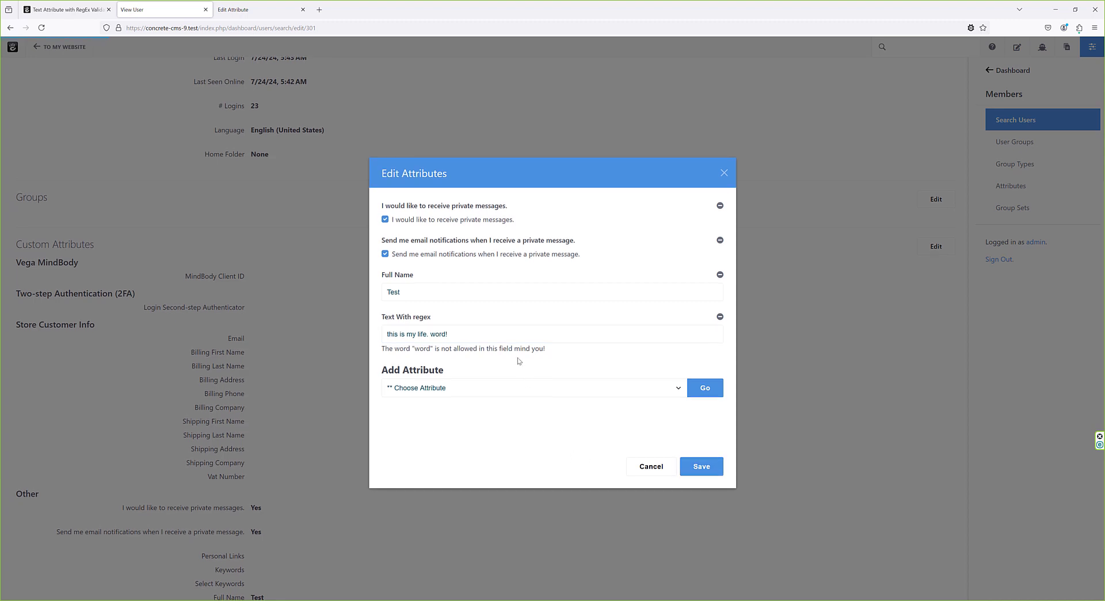
click(701, 466)
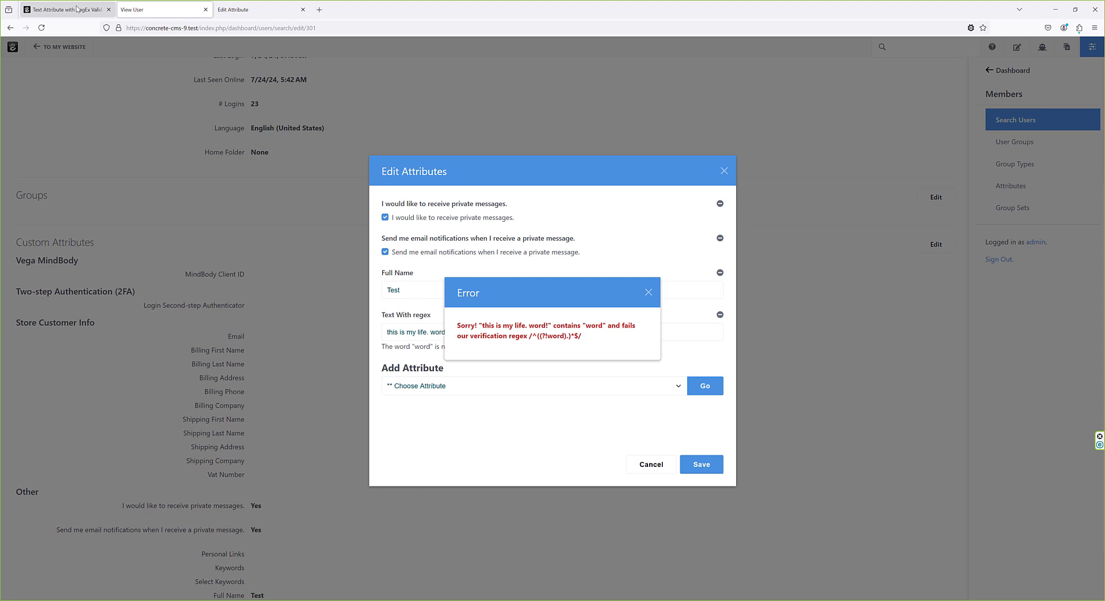
click(66, 9)
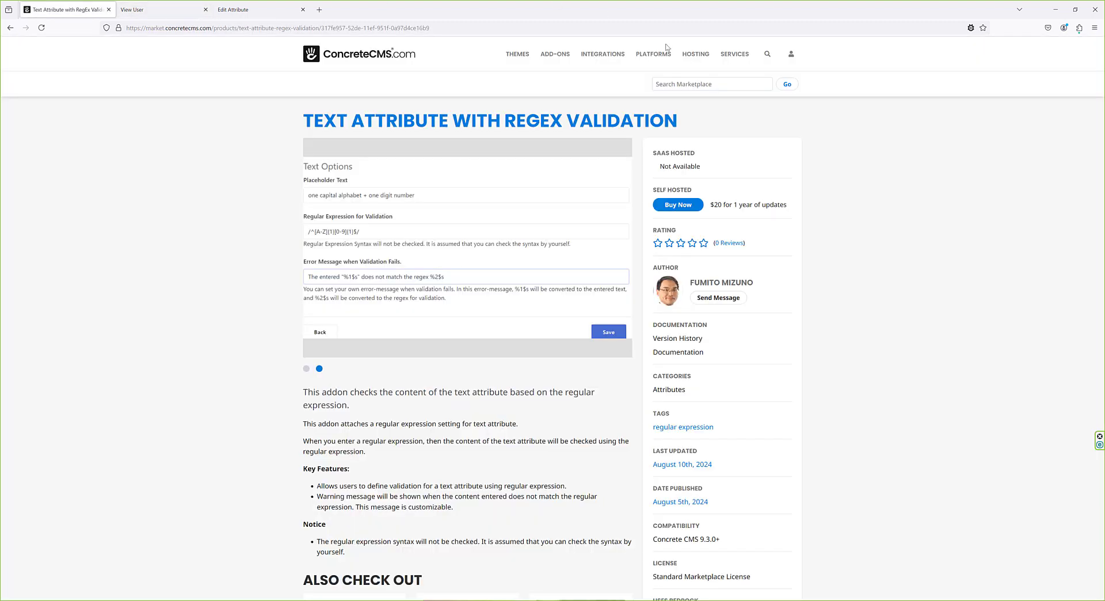